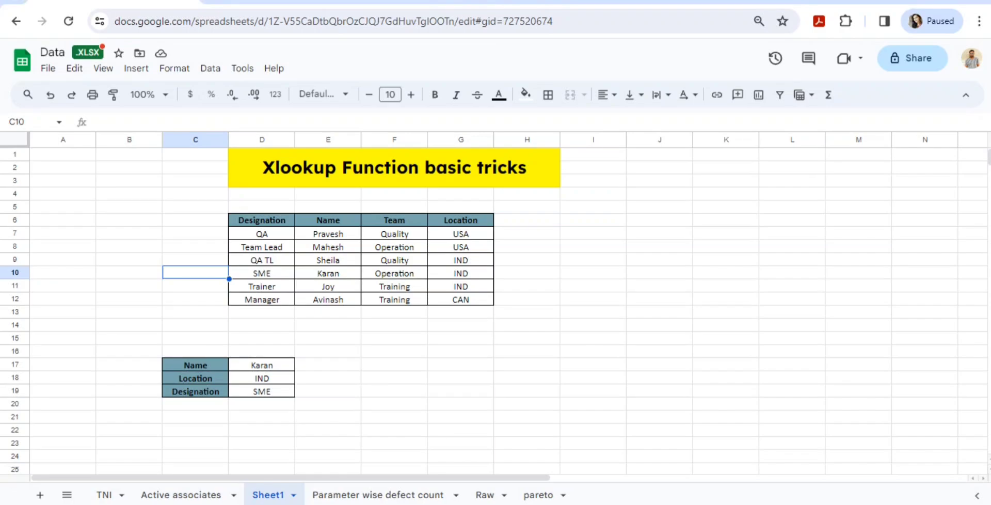
# - Review the source table, then clear D17:D19 and enter the name karan in D17
pyautogui.click(394, 167)
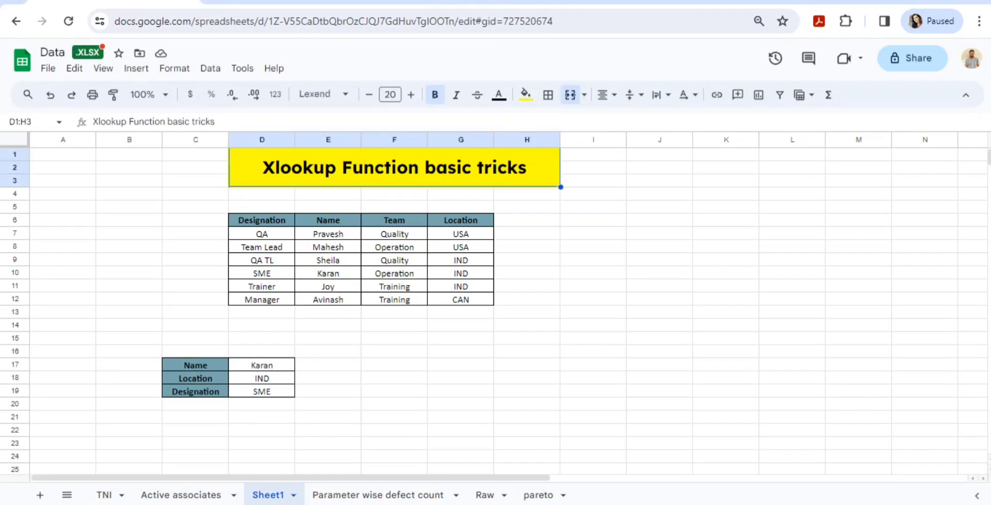
pyautogui.click(327, 260)
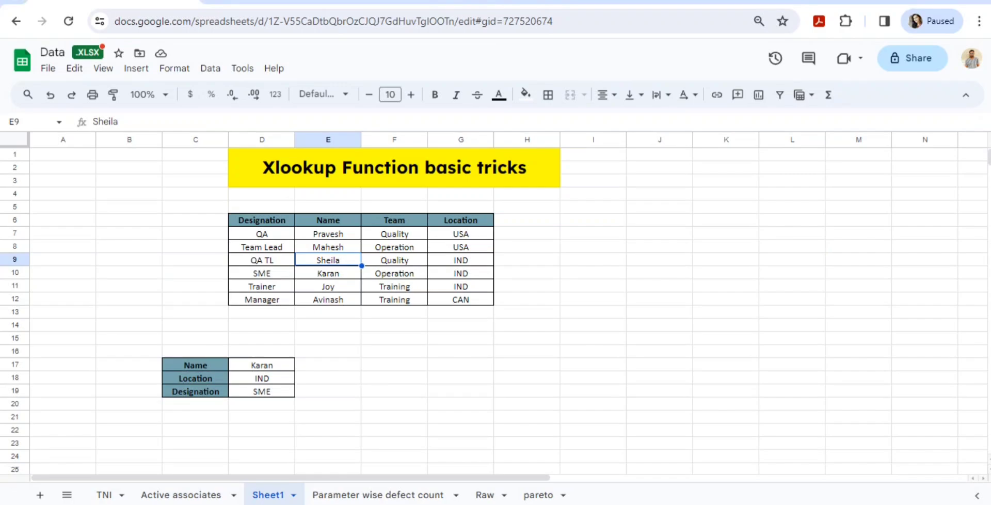
pyautogui.click(659, 193)
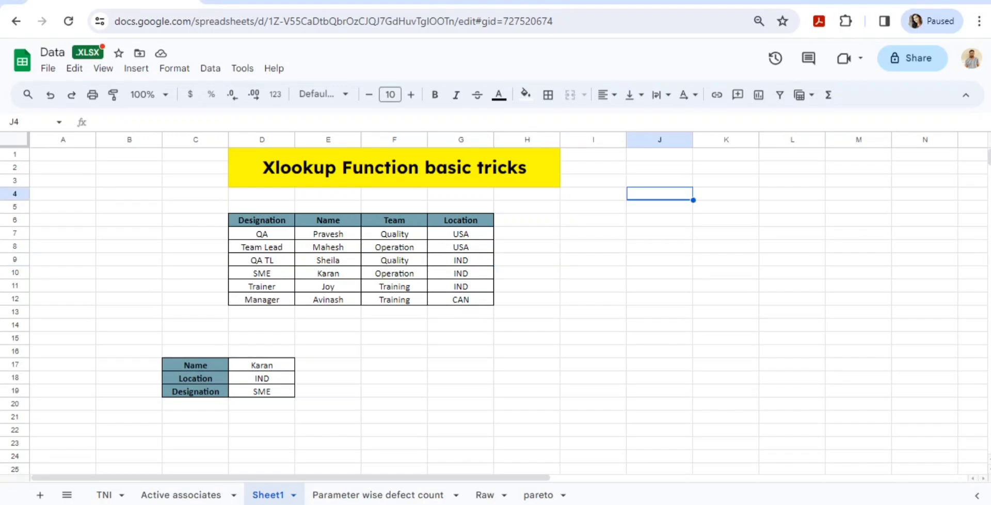
pyautogui.moveTo(660, 193); pyautogui.dragTo(858, 193)
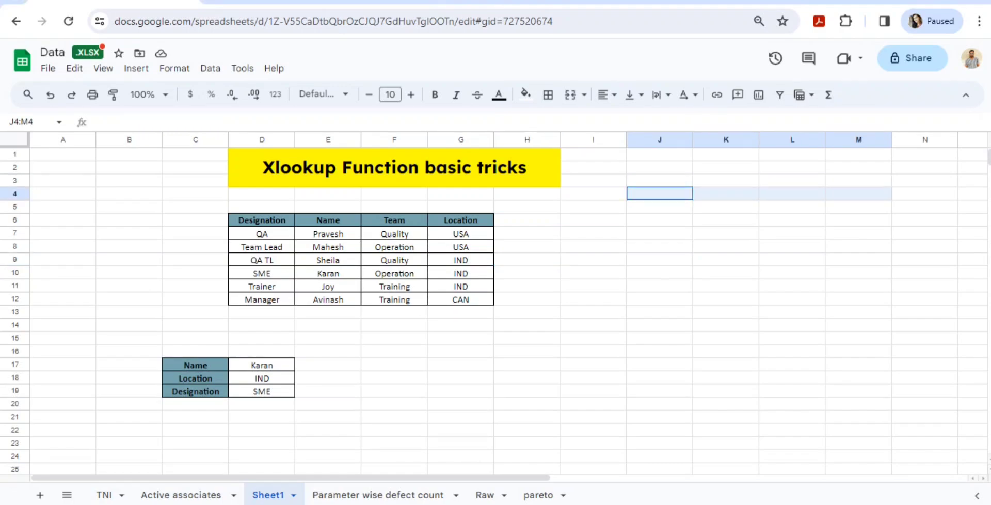
pyautogui.click(592, 220)
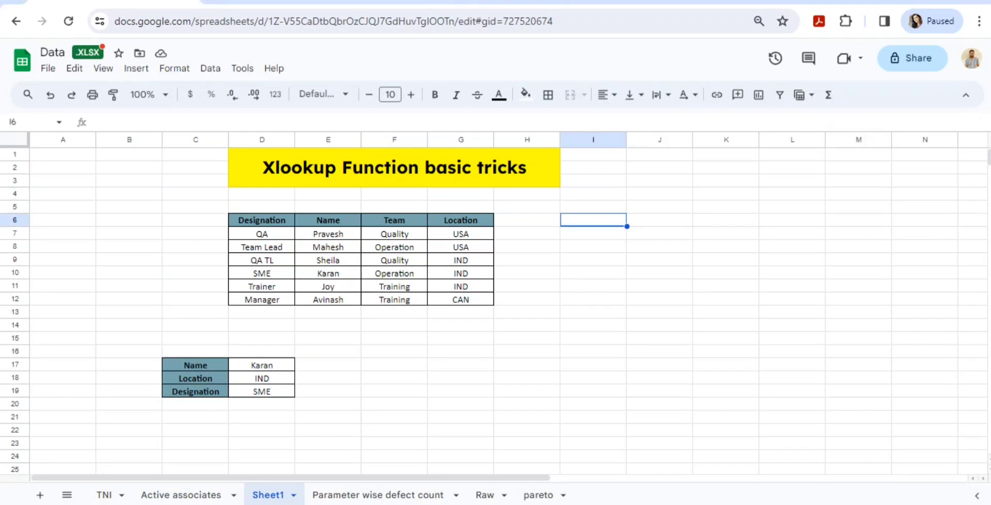
pyautogui.click(261, 220)
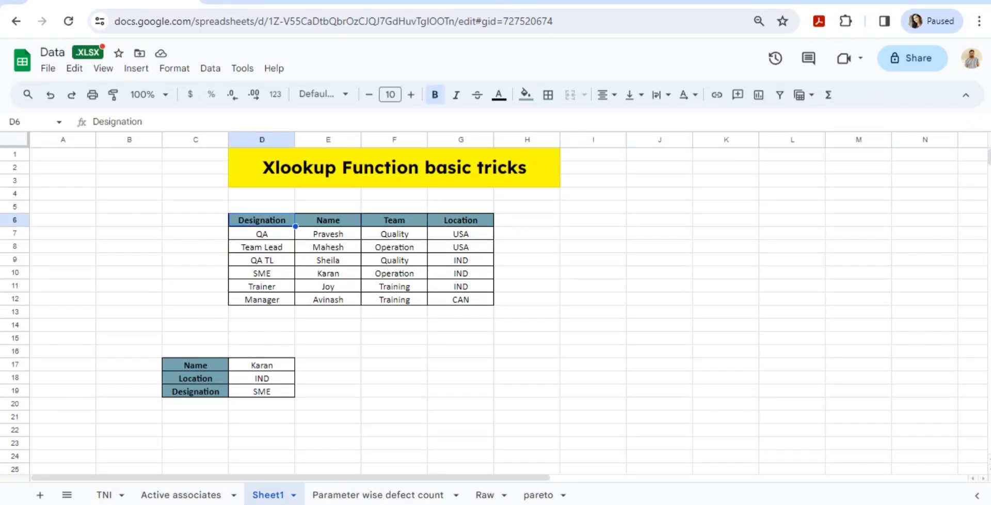
pyautogui.click(63, 298)
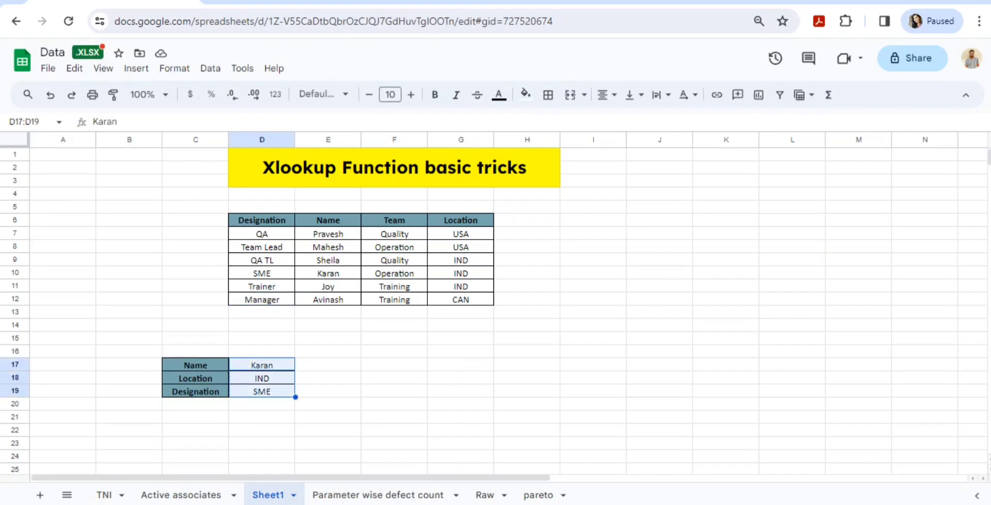
pyautogui.press('Delete')
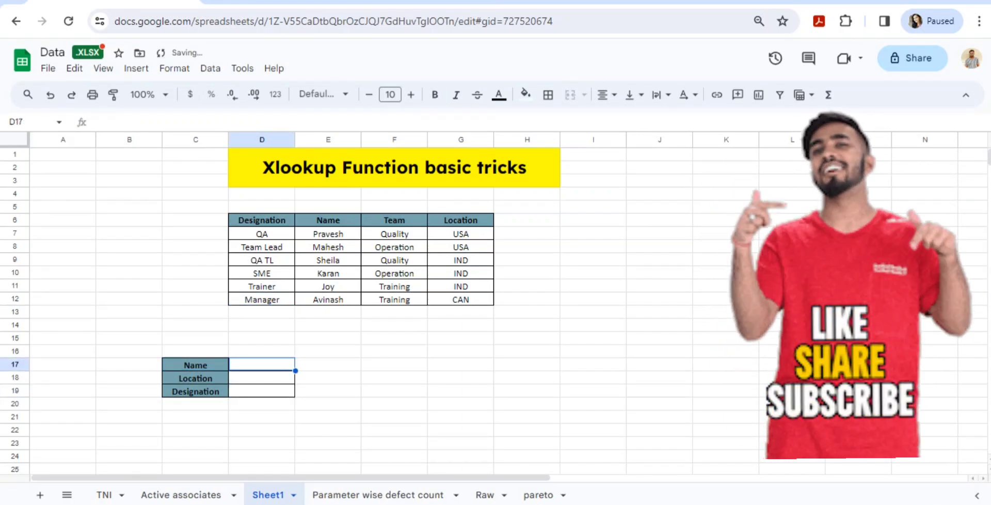
pyautogui.write('karan')
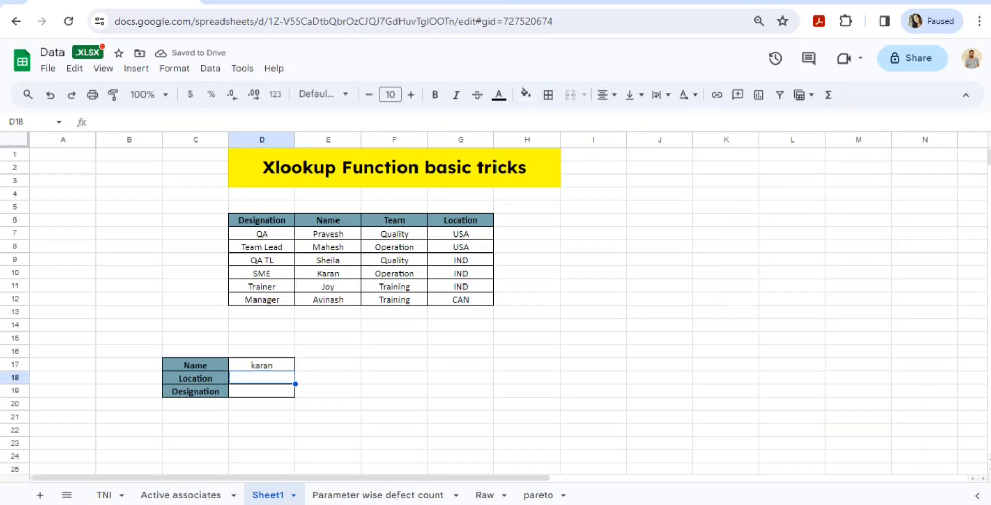
# - Enter =VLOOKUP(D17,E6:G12,3,0) in D18 so Karan's location returns IND
pyautogui.write('=VLOOKUP(')
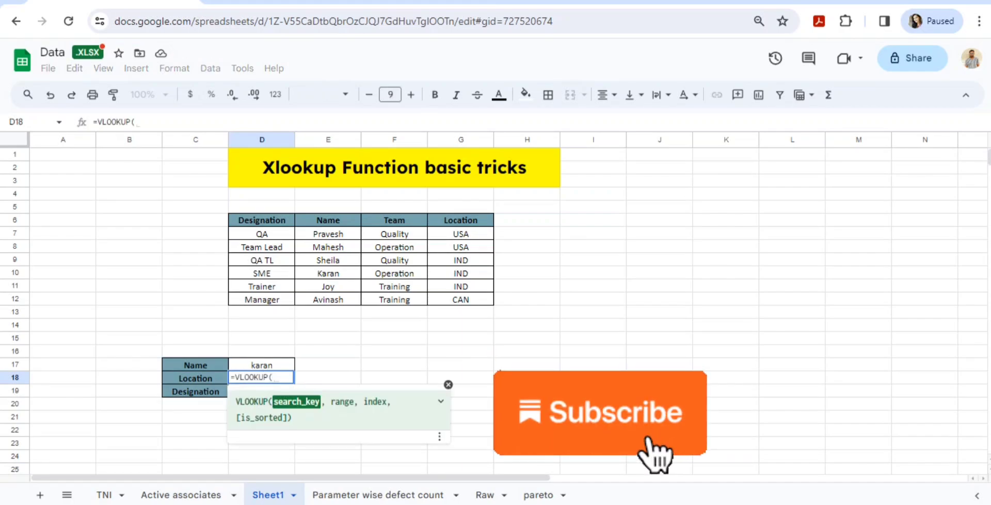
pyautogui.click(328, 220)
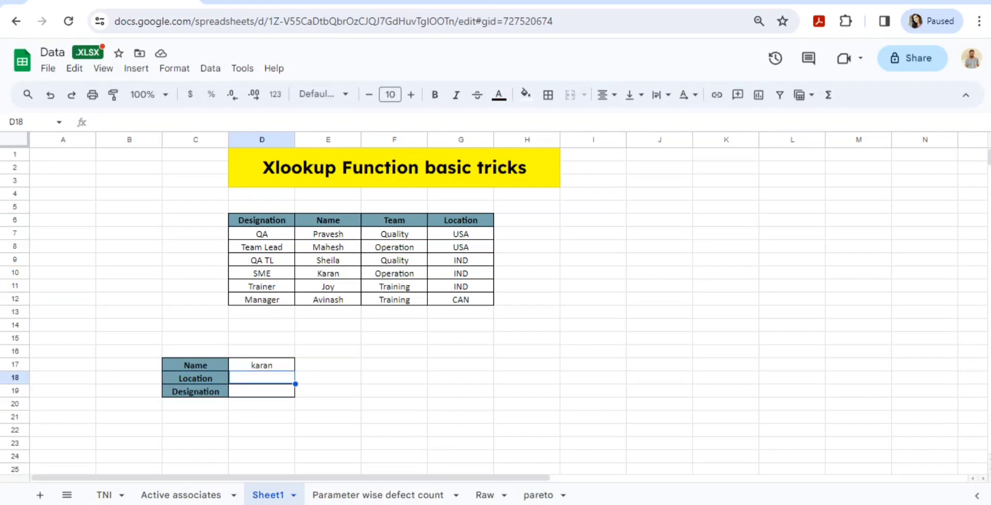
pyautogui.write('=VLOOKUP(D17')
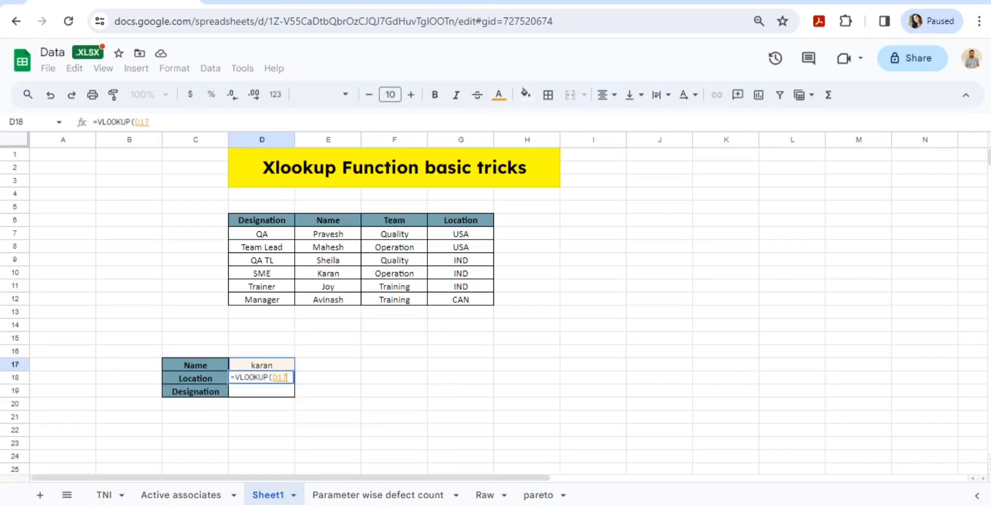
pyautogui.write('.')
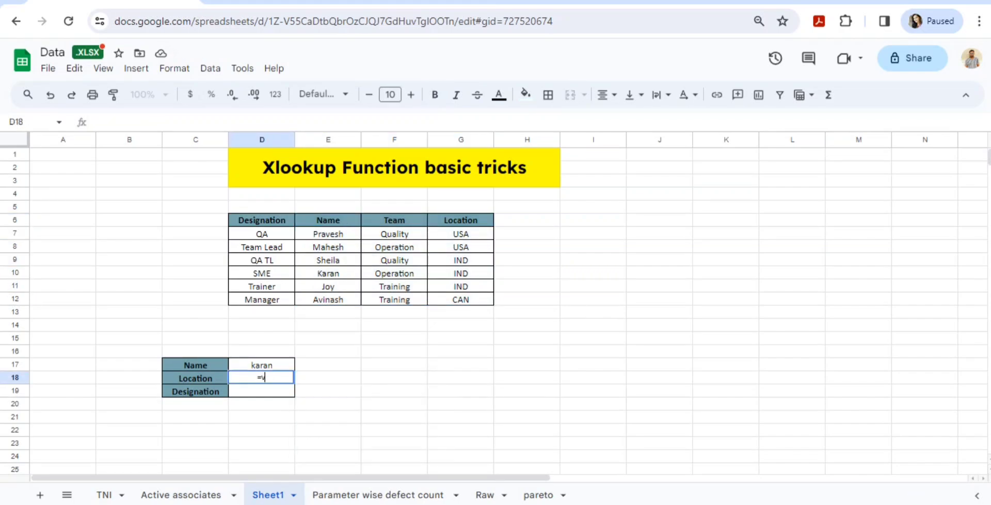
pyautogui.write('VLOOKUP(D17')
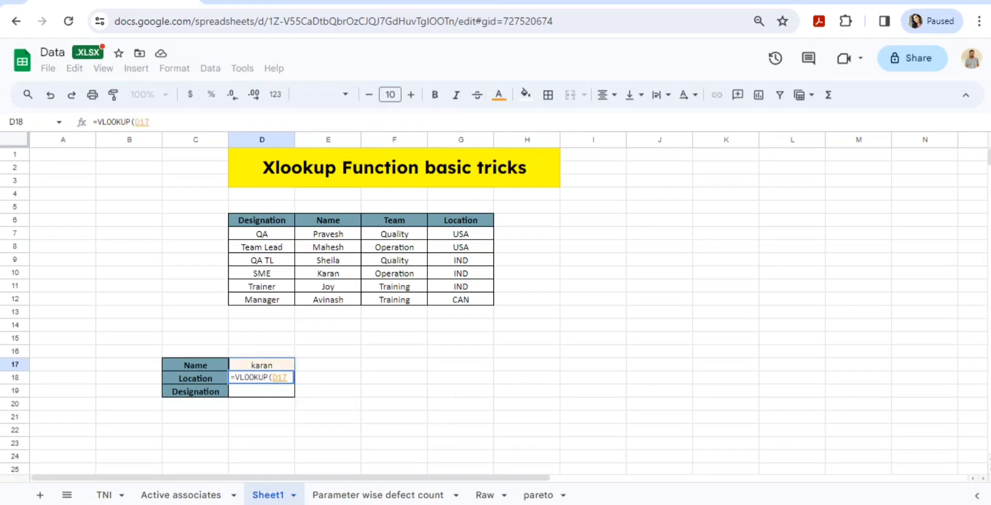
pyautogui.write(',')
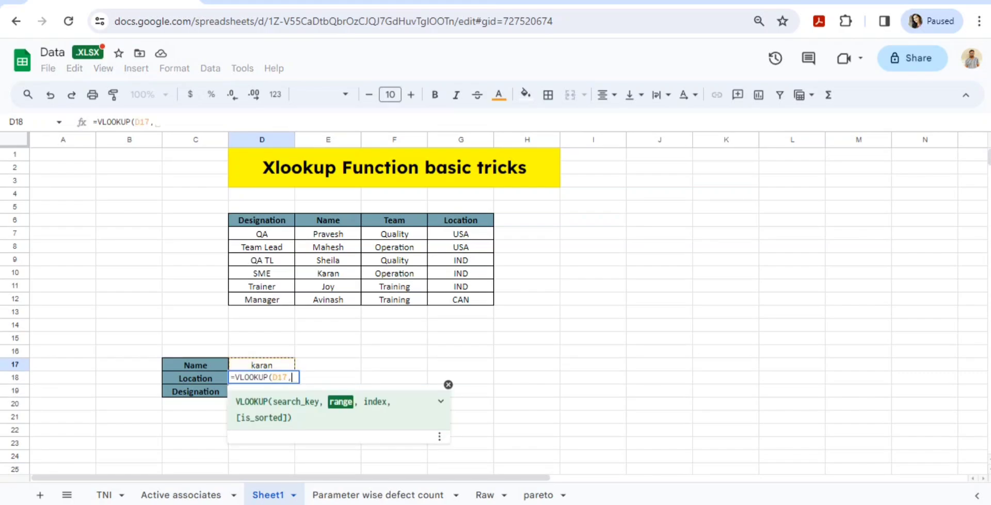
pyautogui.moveTo(328, 220); pyautogui.dragTo(461, 299)
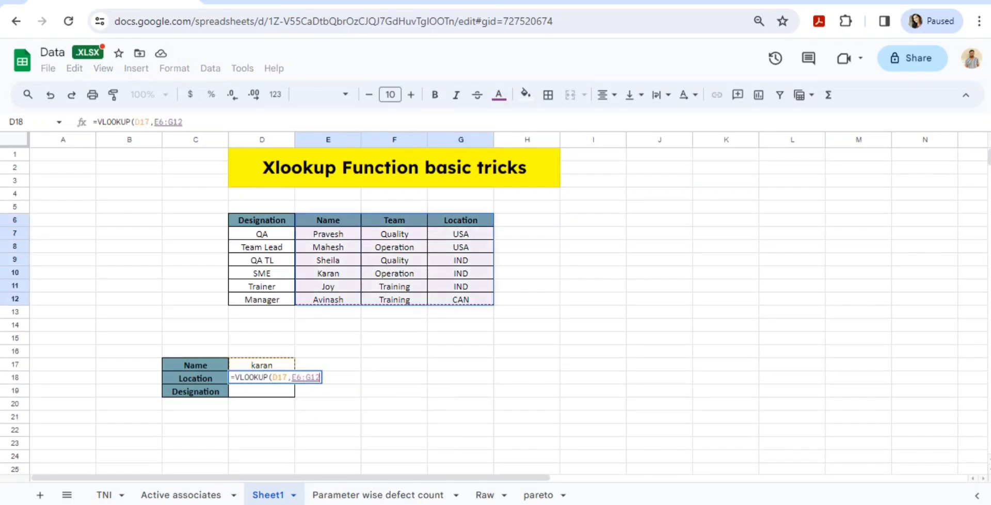
pyautogui.write(',3,0)')
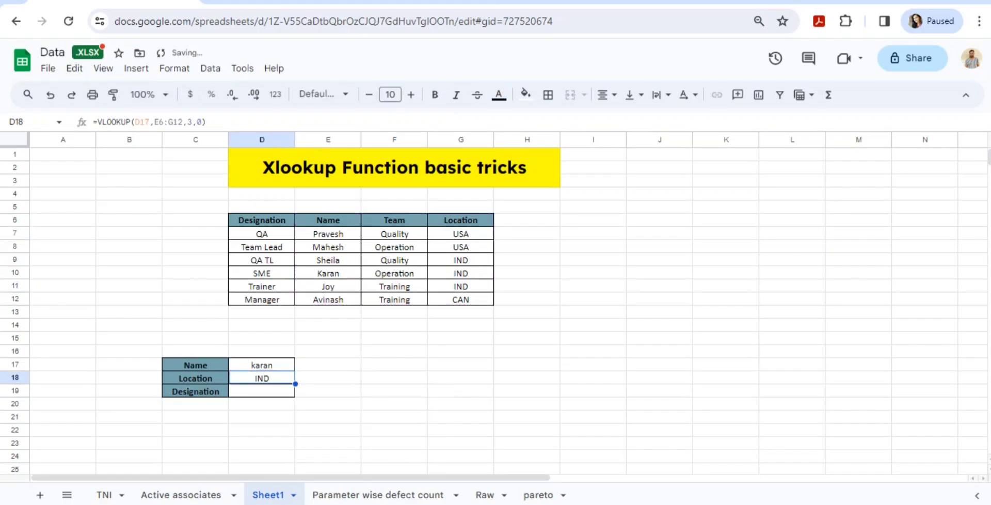
# - Review Karan's record and the Name-to-Location columns of the source table
pyautogui.click(328, 273)
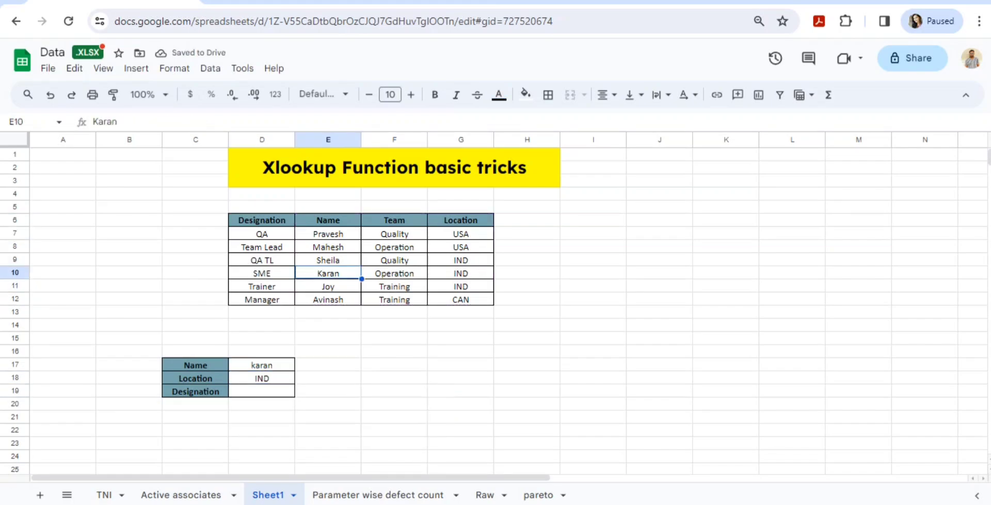
pyautogui.moveTo(327, 273); pyautogui.dragTo(461, 272)
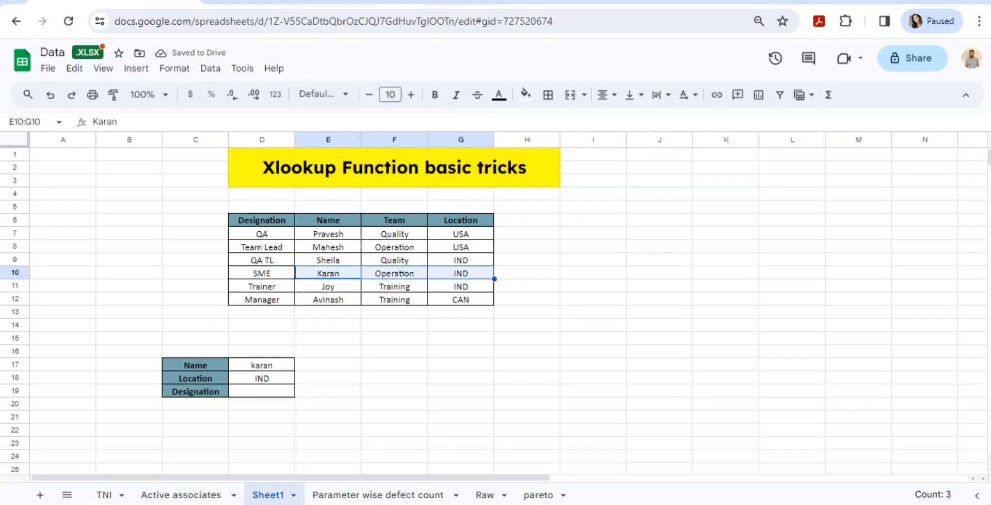
pyautogui.click(327, 220)
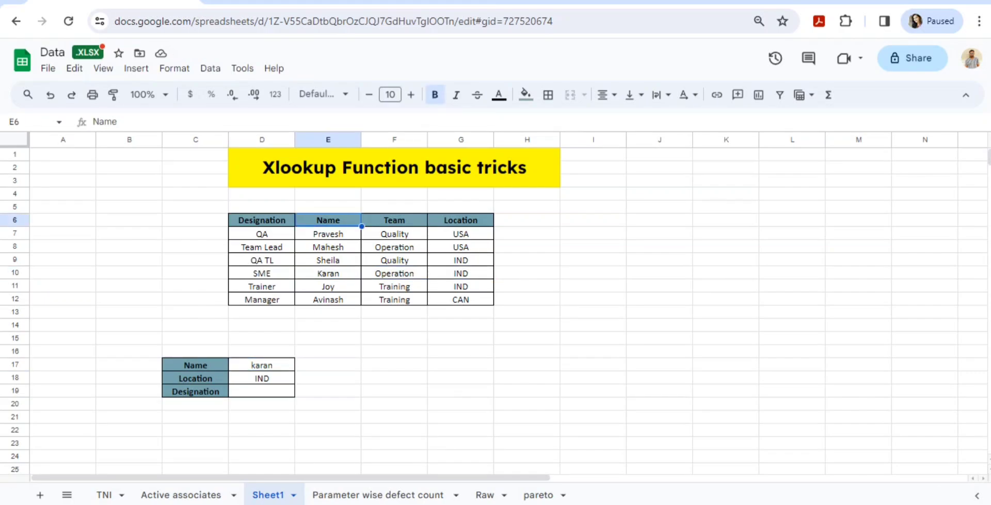
pyautogui.moveTo(327, 220); pyautogui.dragTo(328, 299)
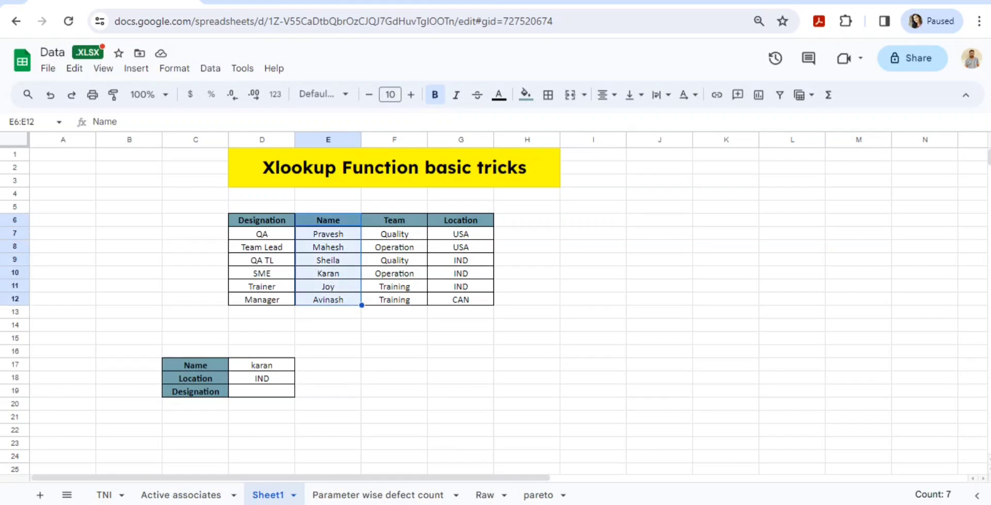
pyautogui.click(460, 219)
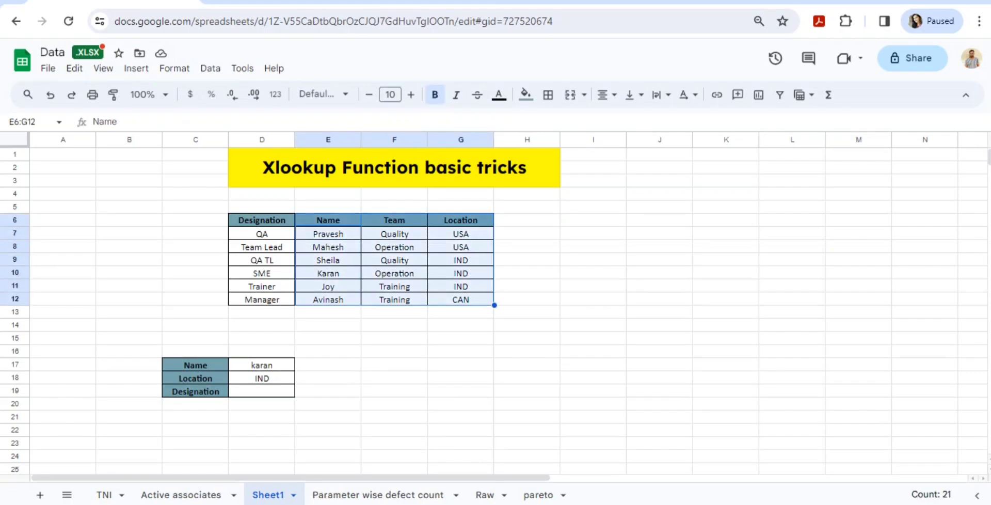
# - Check the Location formula in D18, then select the Designation cell D19 for a new formula
pyautogui.click(261, 377)
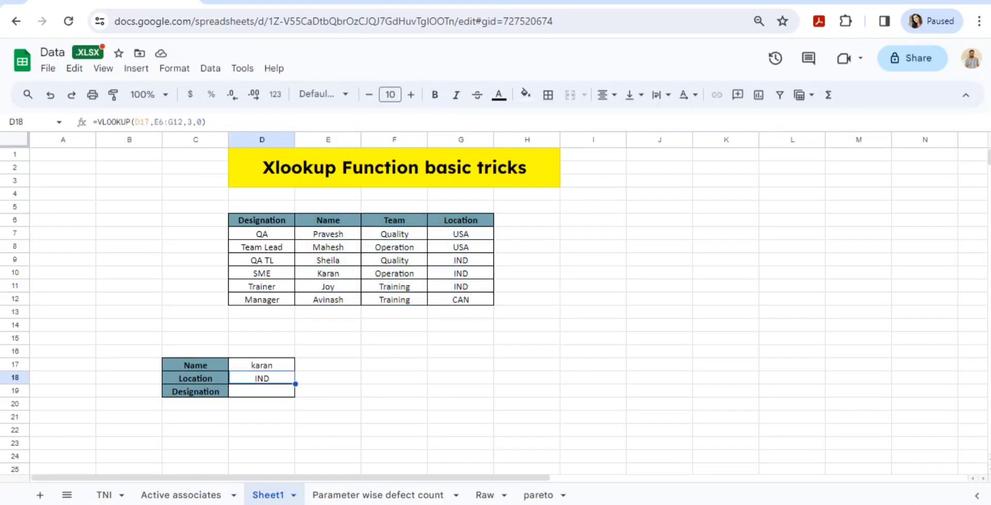
pyautogui.click(328, 234)
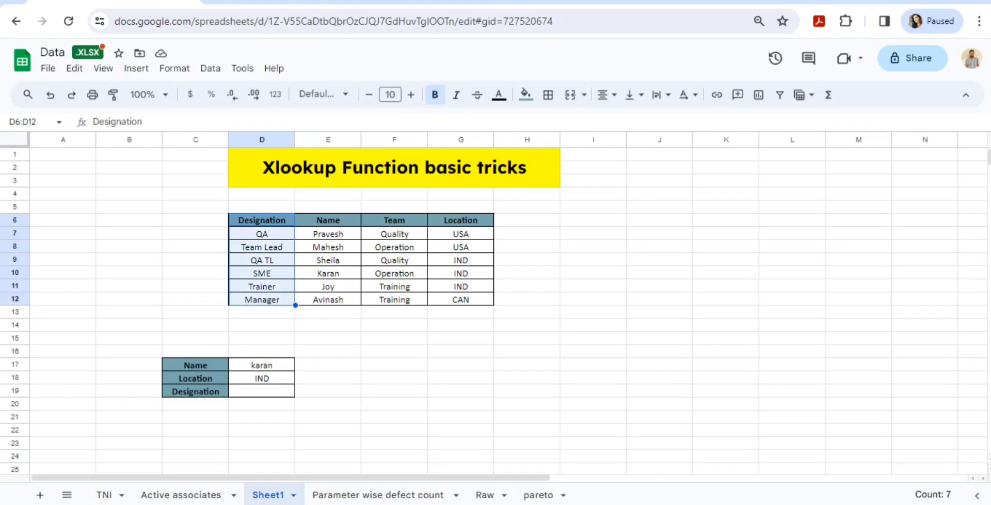
pyautogui.click(262, 390)
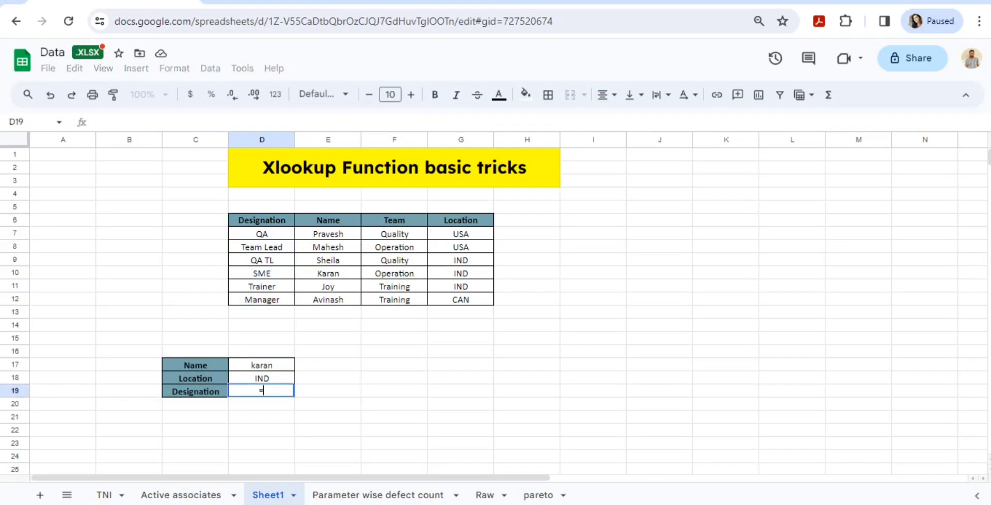
# - Enter =VLOOKUP(D17,D6:E12,2,0) in D19, get #N/A, and clear the failing formula
pyautogui.write('=VLOOKUP(')
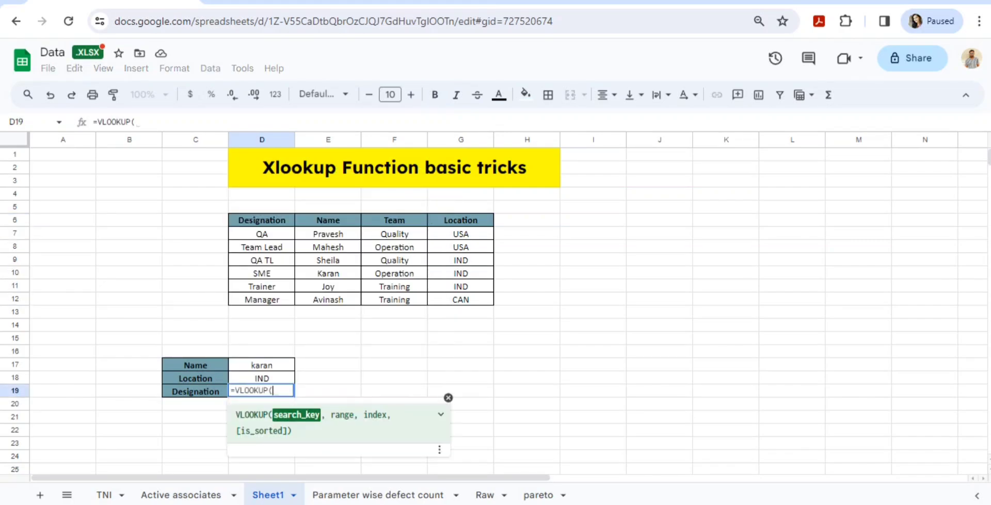
pyautogui.click(261, 365)
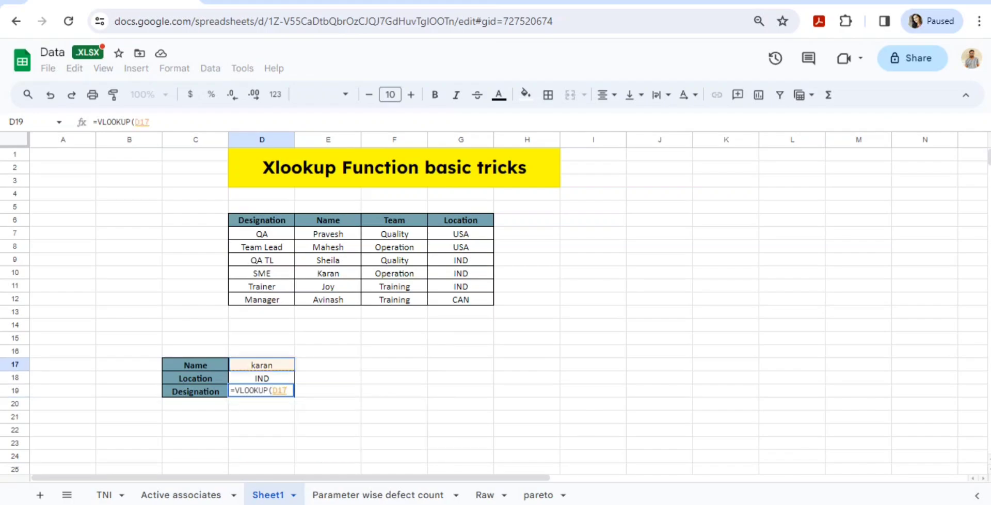
pyautogui.click(328, 219)
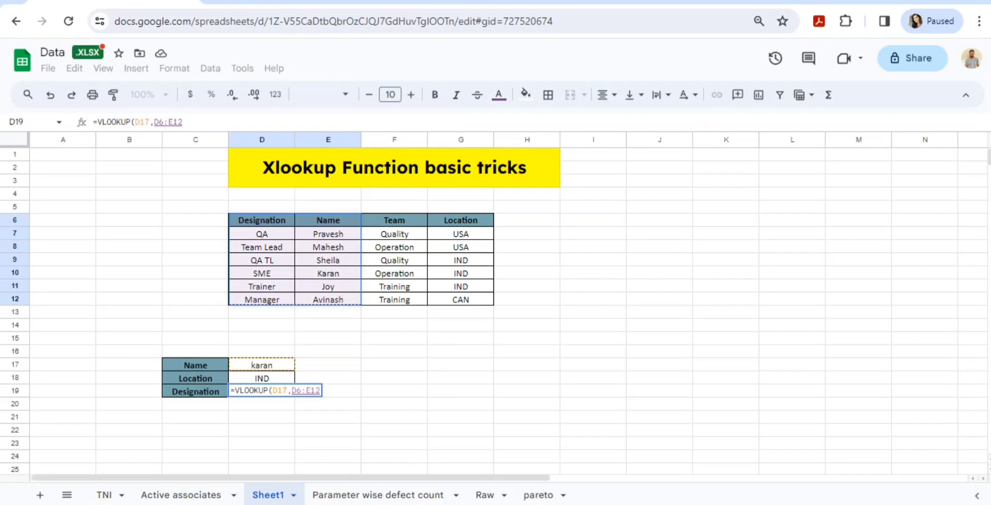
pyautogui.write(',2,0)')
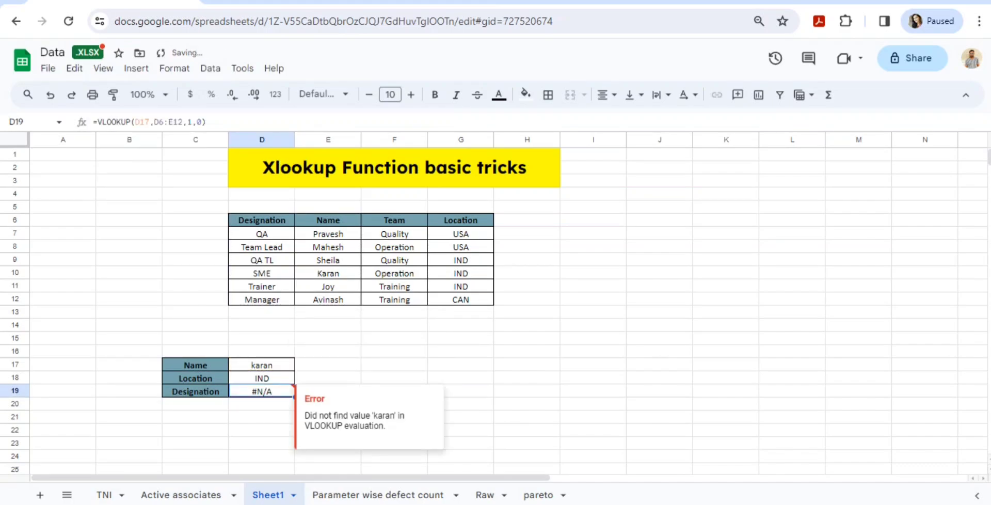
pyautogui.click(261, 365)
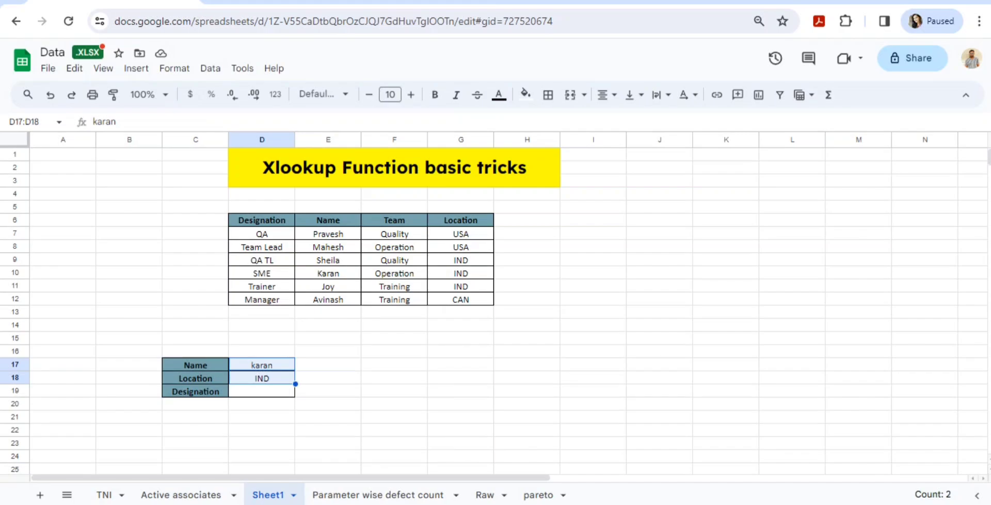
# - Replace D18 with =XLOOKUP(D17,E6:E12,G6:G12,1,0), returning IND, and verify against the table
pyautogui.click(261, 378)
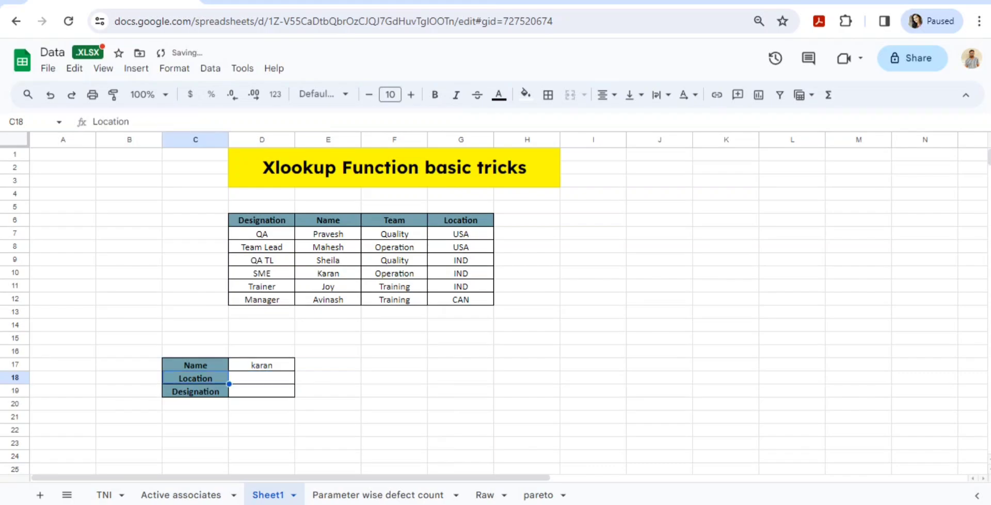
pyautogui.write('=x')
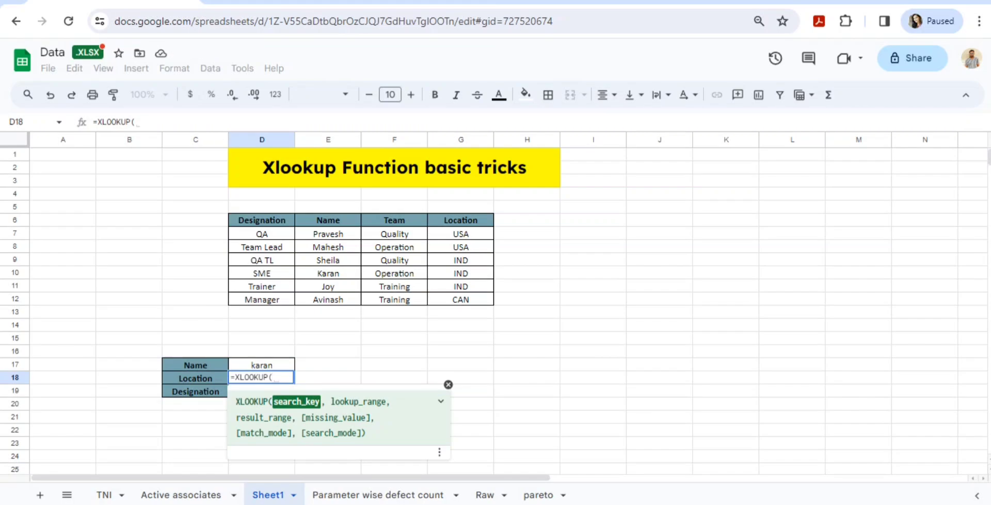
pyautogui.click(261, 364)
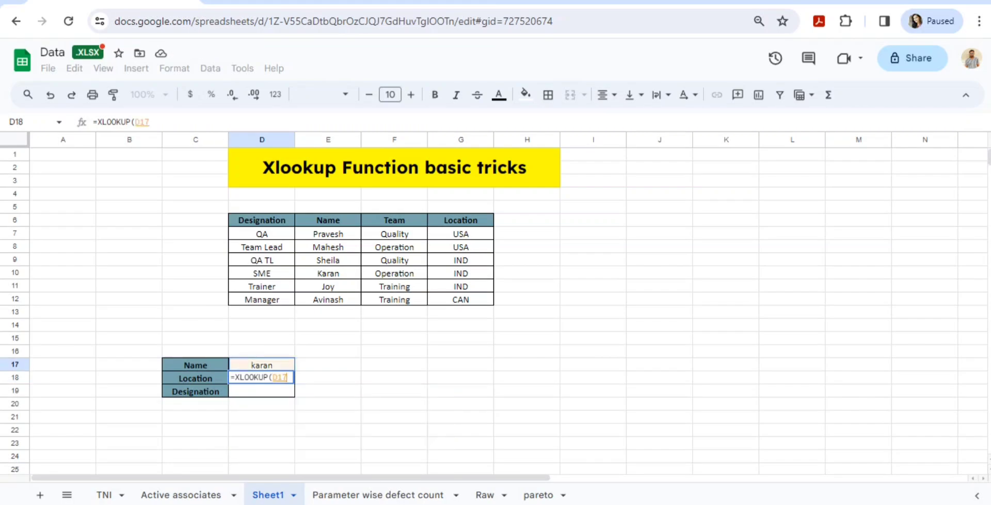
pyautogui.write(',')
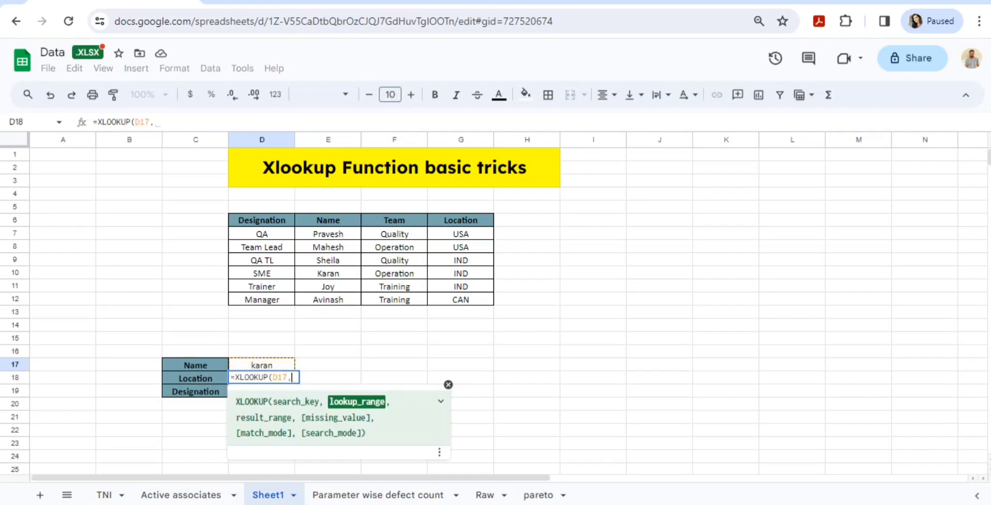
pyautogui.moveTo(328, 234); pyautogui.dragTo(327, 300)
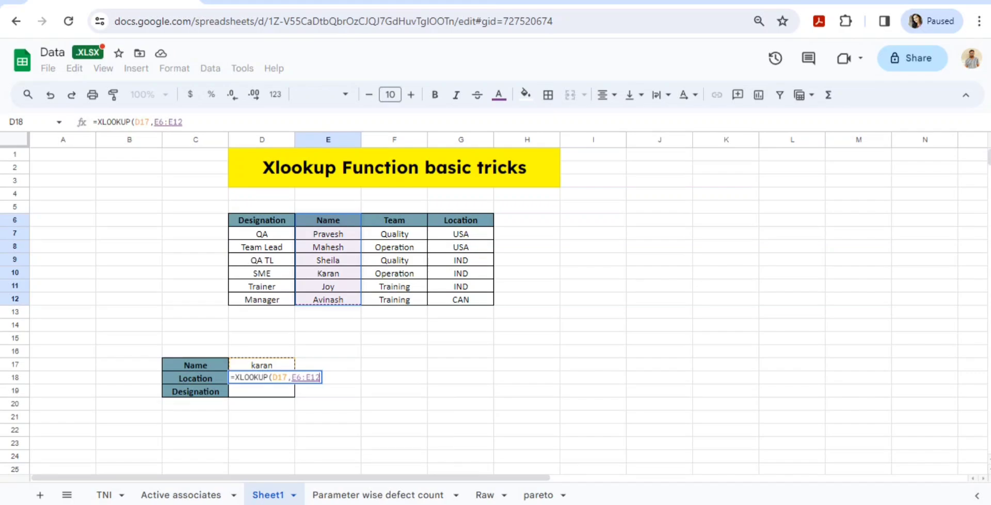
pyautogui.write(',G6:G12,')
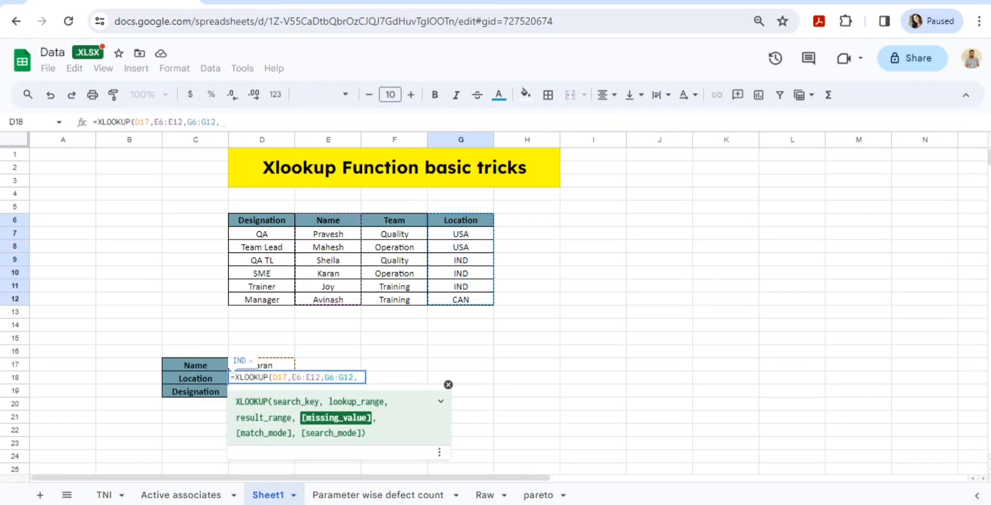
pyautogui.write('1,')
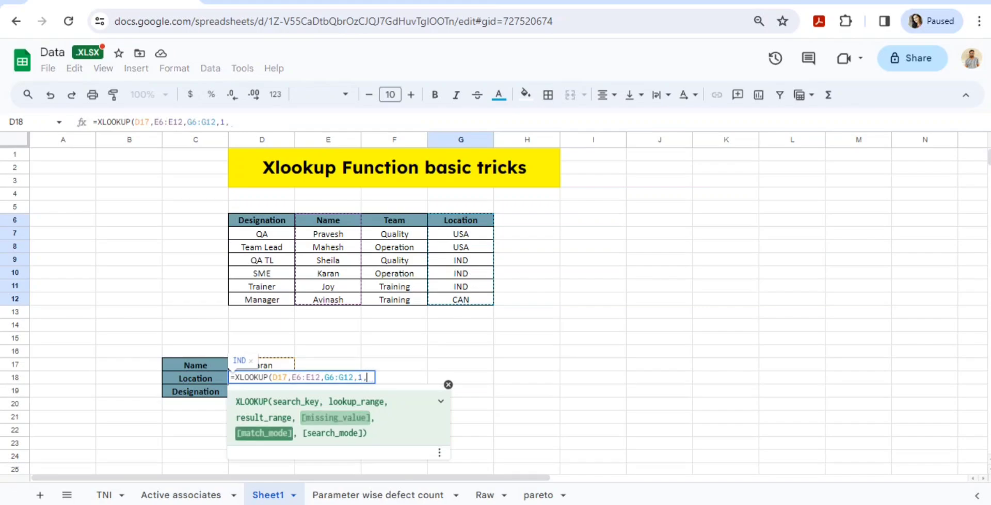
pyautogui.write('0)')
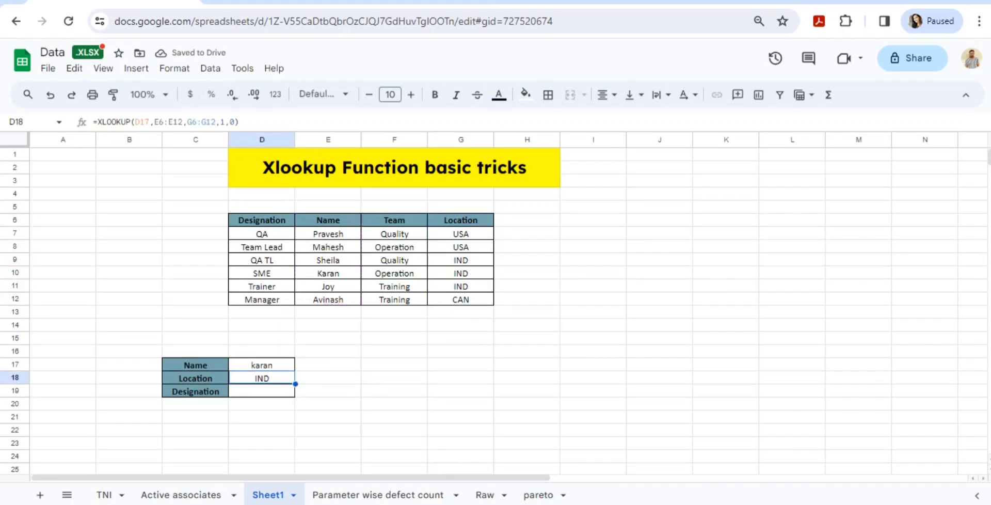
pyautogui.click(461, 260)
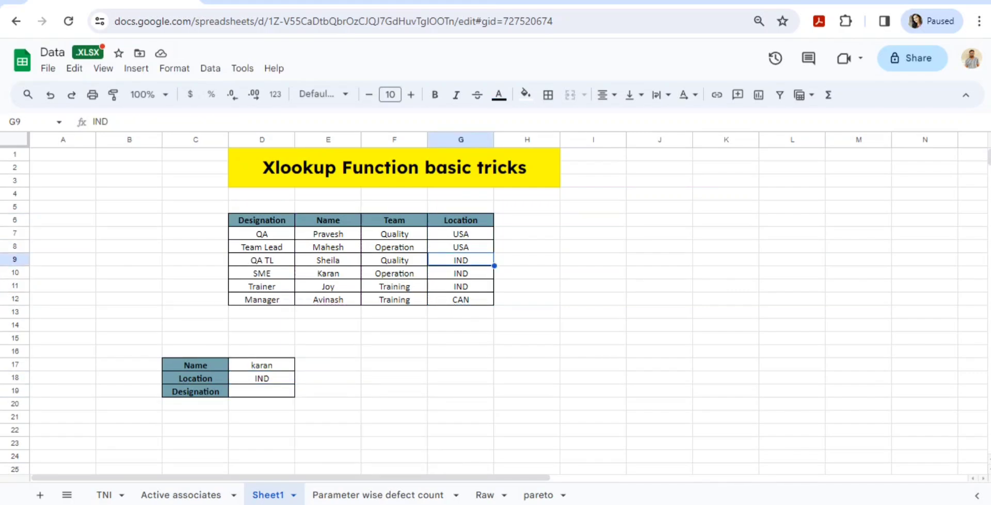
# - Enter =XLOOKUP(D17,E6:E12,D6:D12,1,0) in D19 so Karan's designation returns SME
pyautogui.click(261, 391)
pyautogui.write('=XLOOKUP(D17')
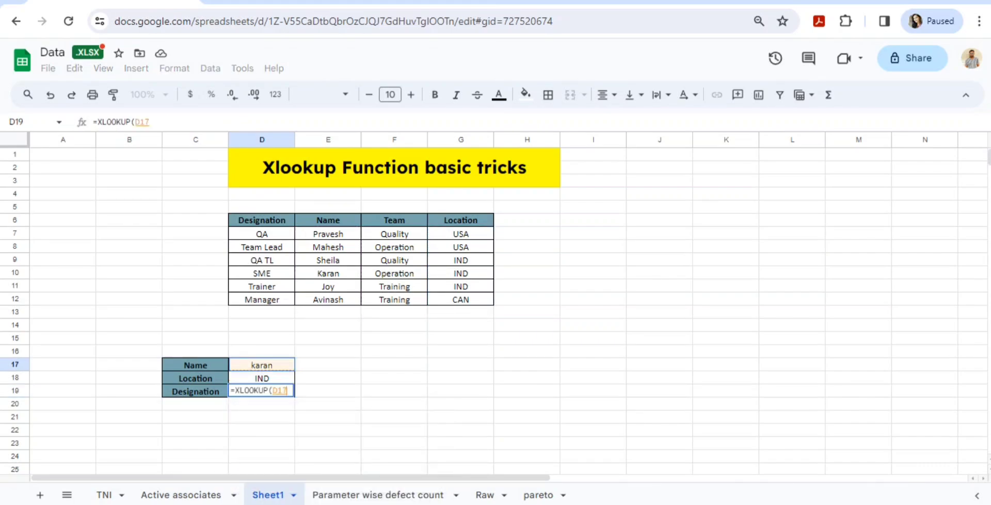
pyautogui.write(',')
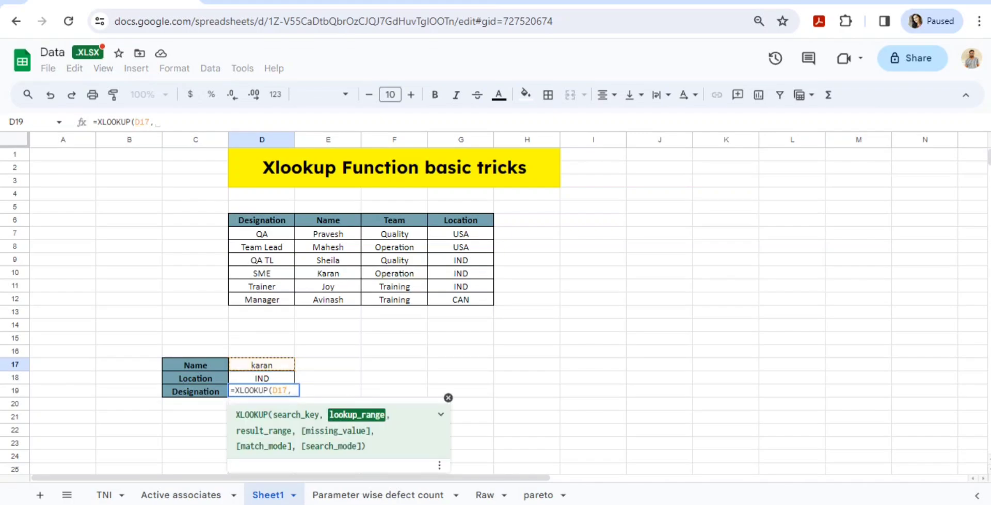
pyautogui.moveTo(327, 220); pyautogui.dragTo(328, 299)
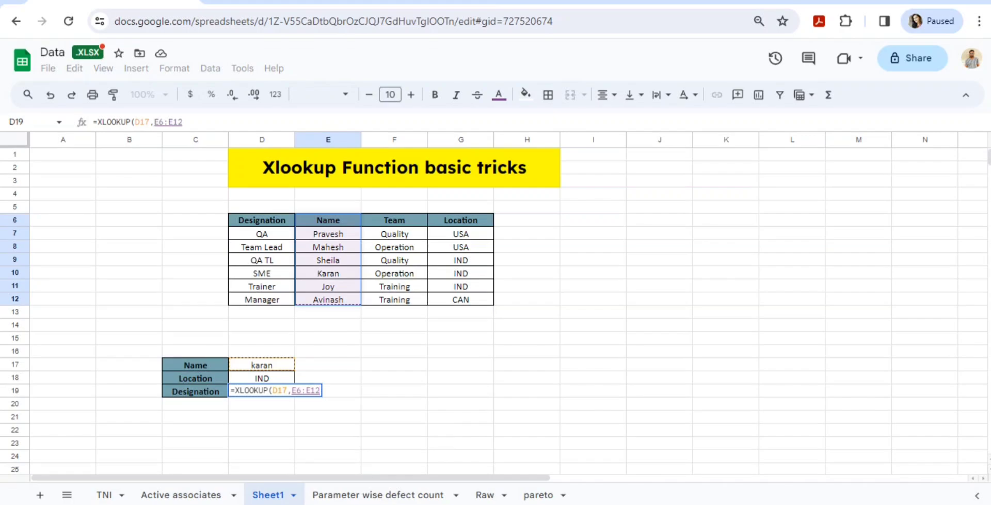
pyautogui.write(',D6:D12')
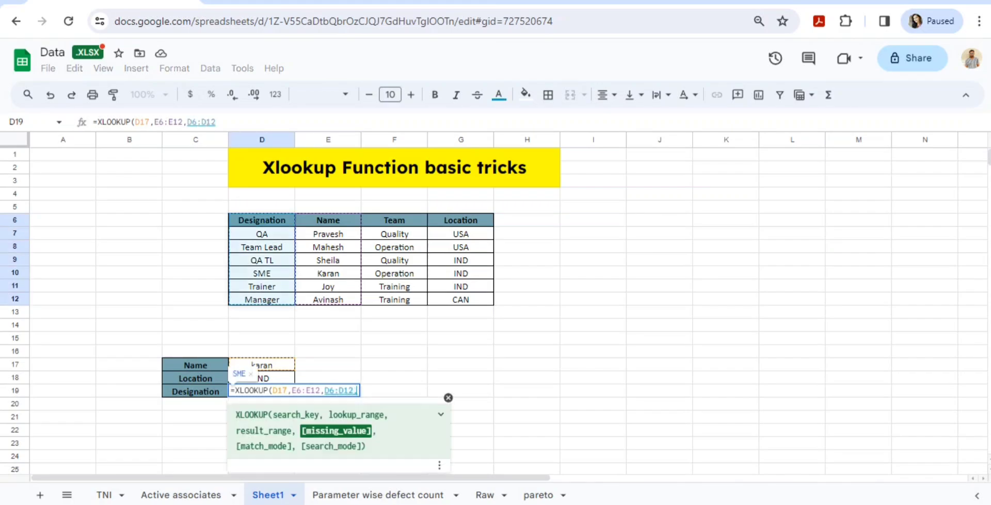
pyautogui.write(',1,0)')
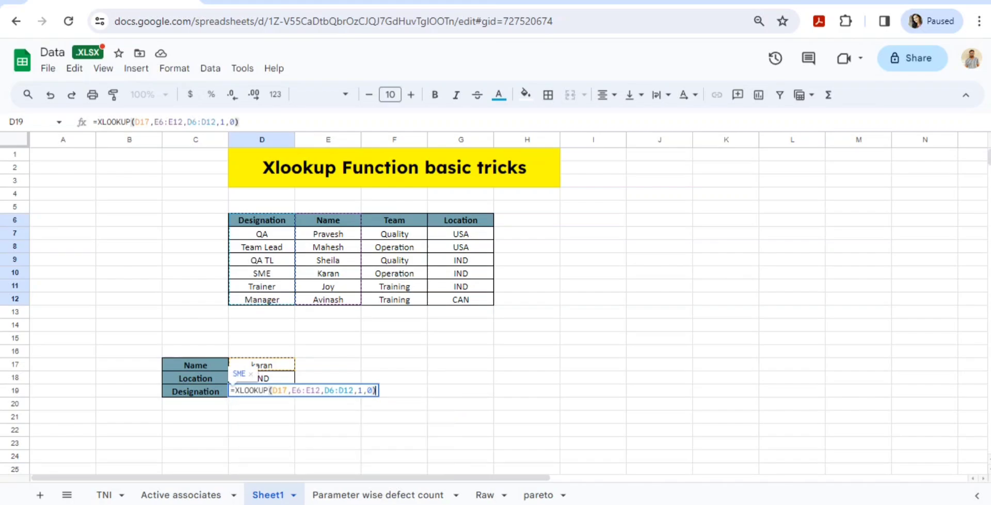
pyautogui.press('Return')
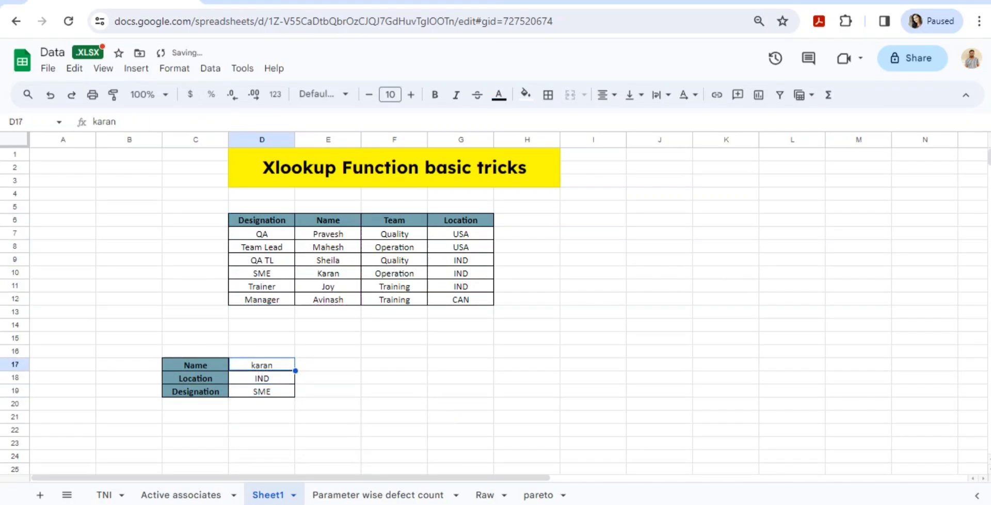
# - Confirm Karan's SME in the table, then copy Avinash from E12 into the lookup cell D17
pyautogui.click(327, 273)
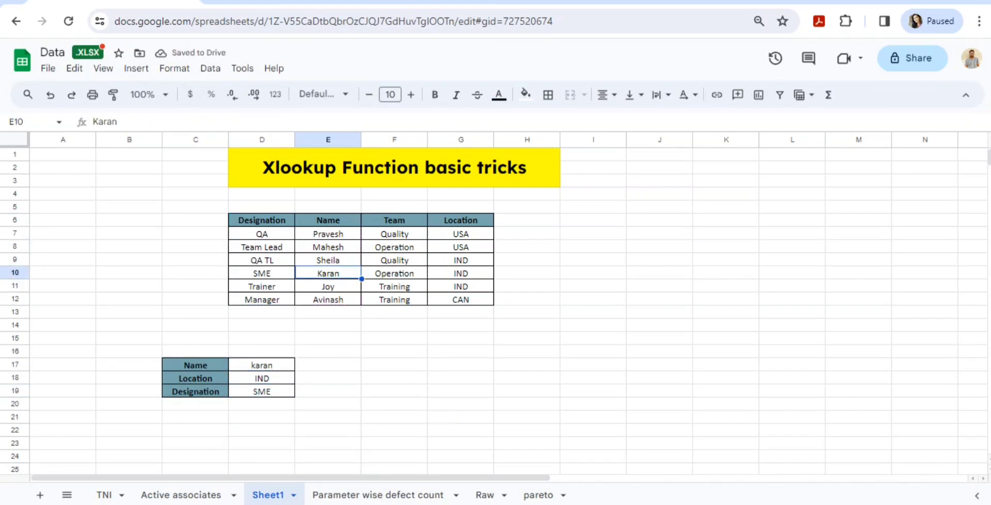
pyautogui.click(261, 273)
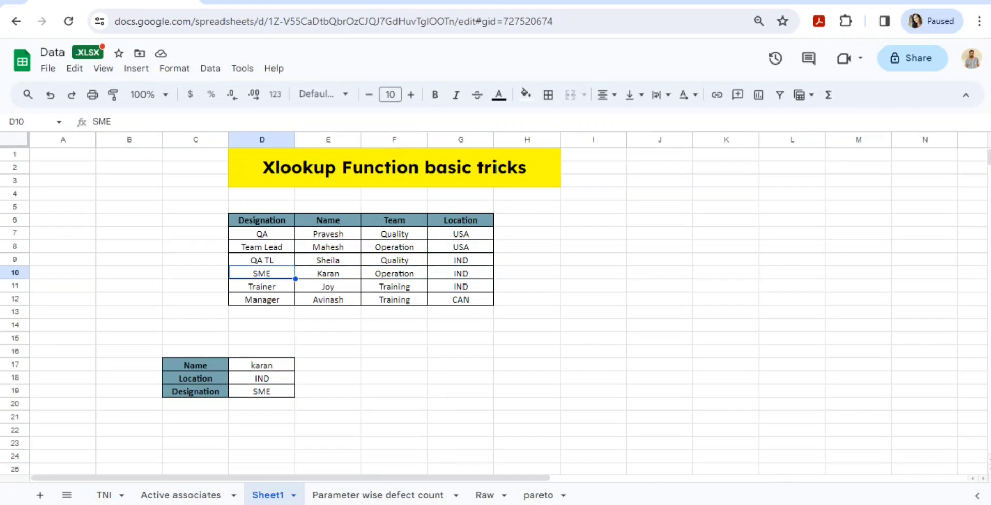
pyautogui.click(327, 286)
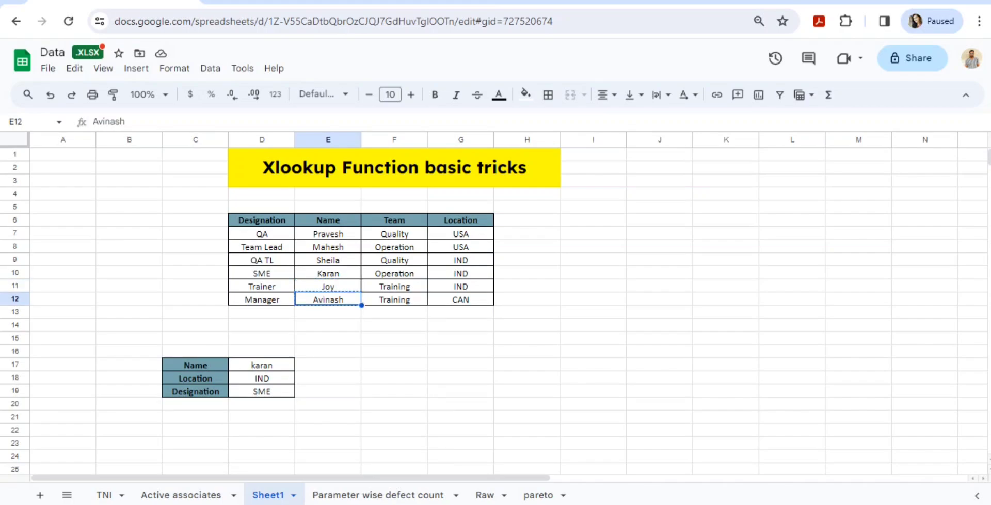
pyautogui.click(261, 365)
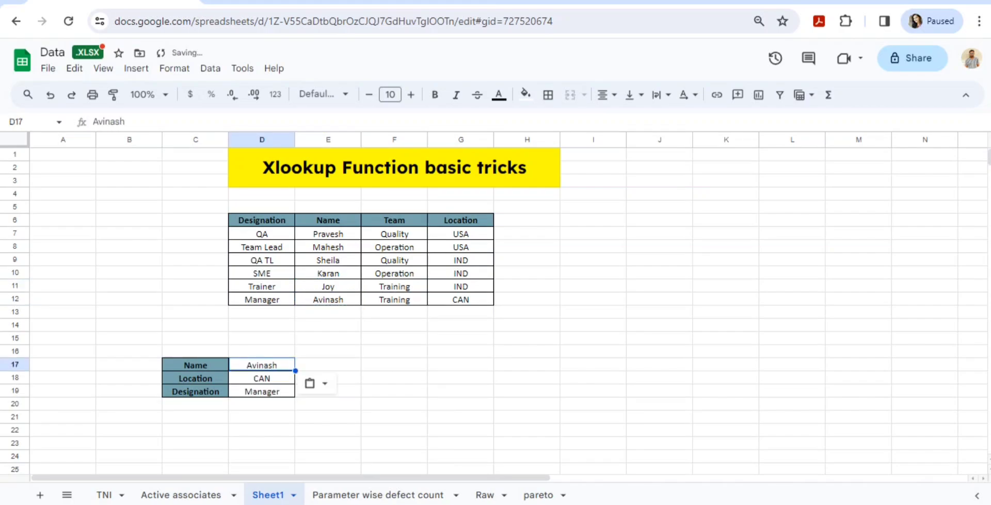
# - Verify Avinash's location CAN in the table and review the results CAN and Manager in D17:D19
pyautogui.click(460, 298)
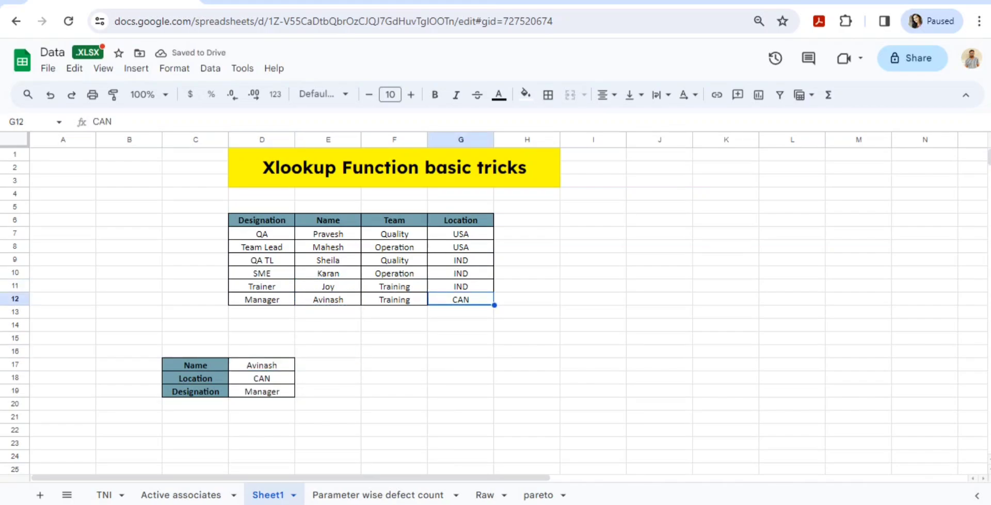
pyautogui.click(261, 365)
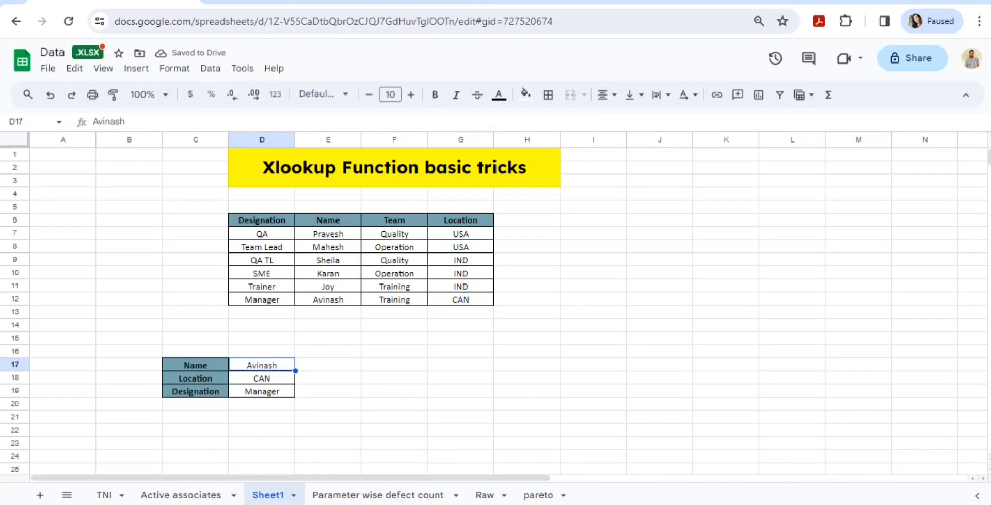
pyautogui.moveTo(261, 364); pyautogui.dragTo(261, 391)
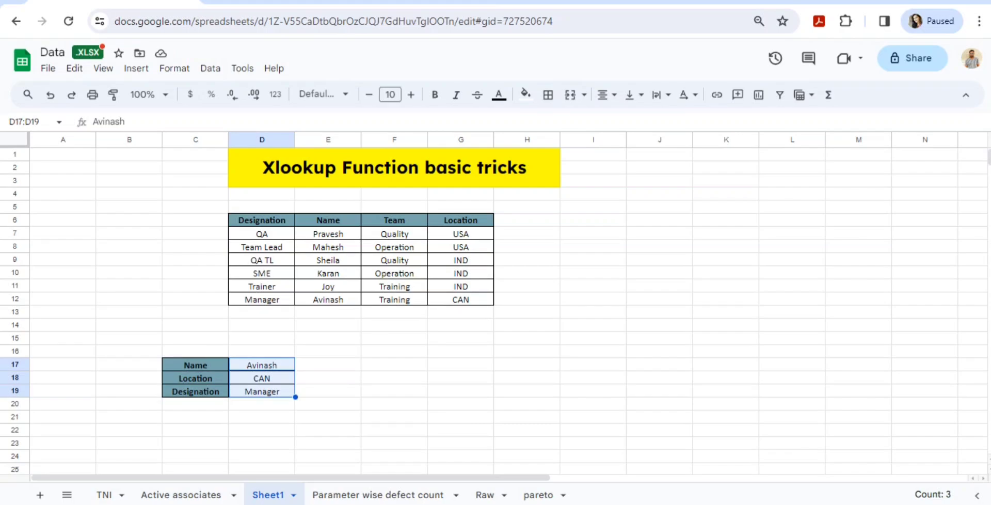
pyautogui.click(327, 220)
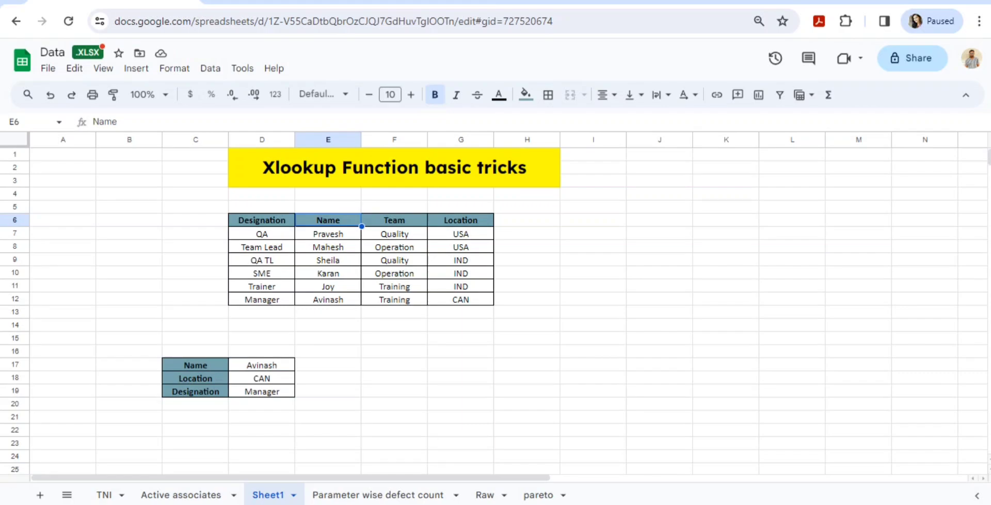
pyautogui.click(460, 206)
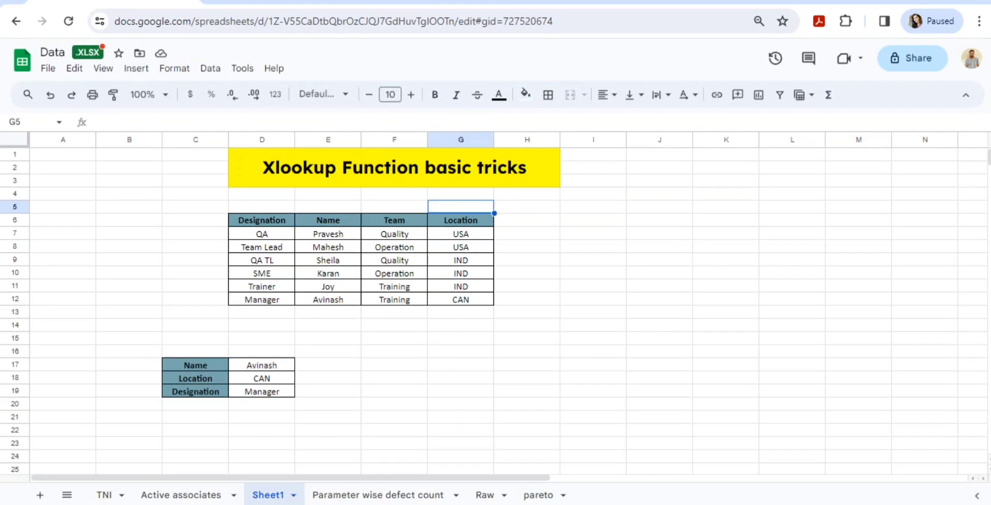
pyautogui.moveTo(460, 206); pyautogui.dragTo(460, 300)
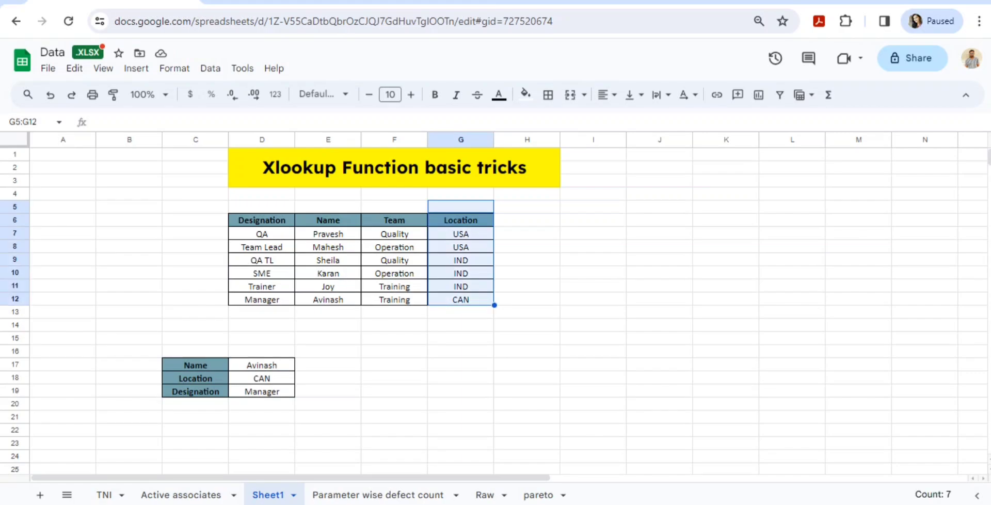